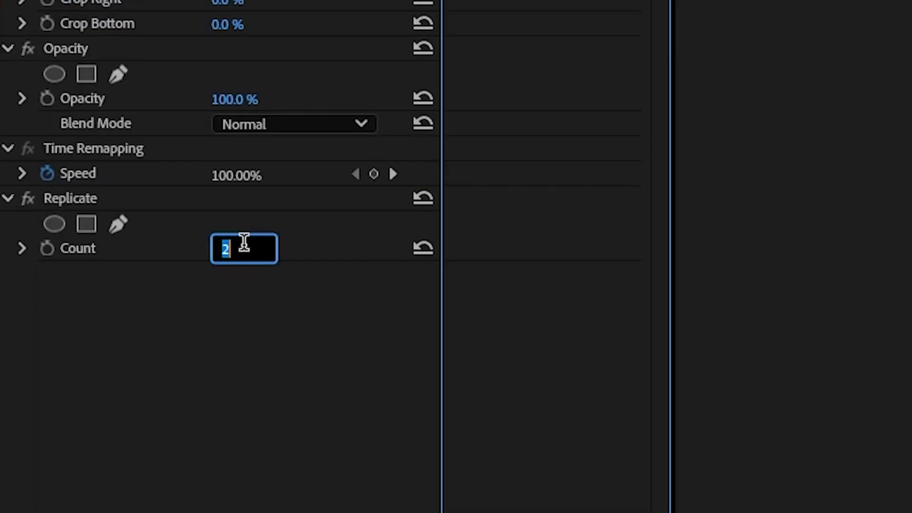
Give Replicate a count of 3 and set Motion Scale to 57.0.
{"action": "type", "text": "3"}
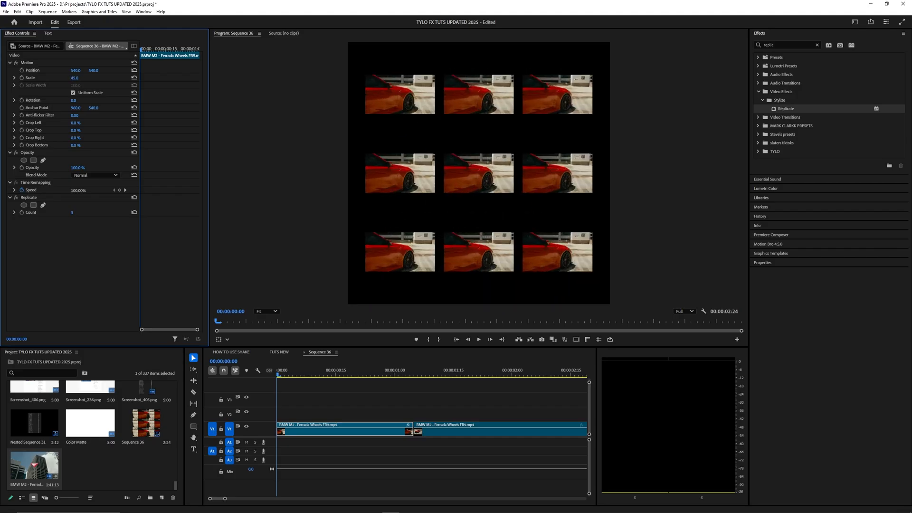
{"action": "type", "text": "57.0"}
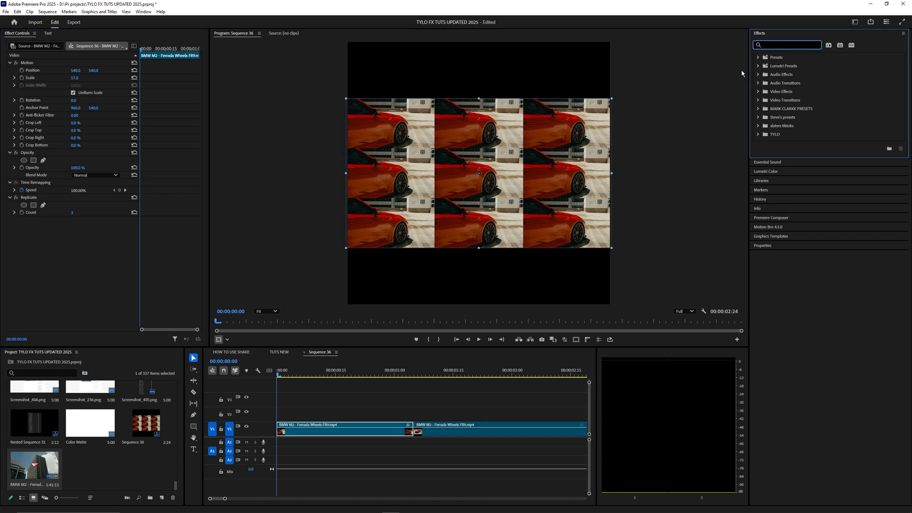
Find 'mirror' in Effects and apply Distort > Mirror to the tiled clip.
{"action": "type", "text": "mirror"}
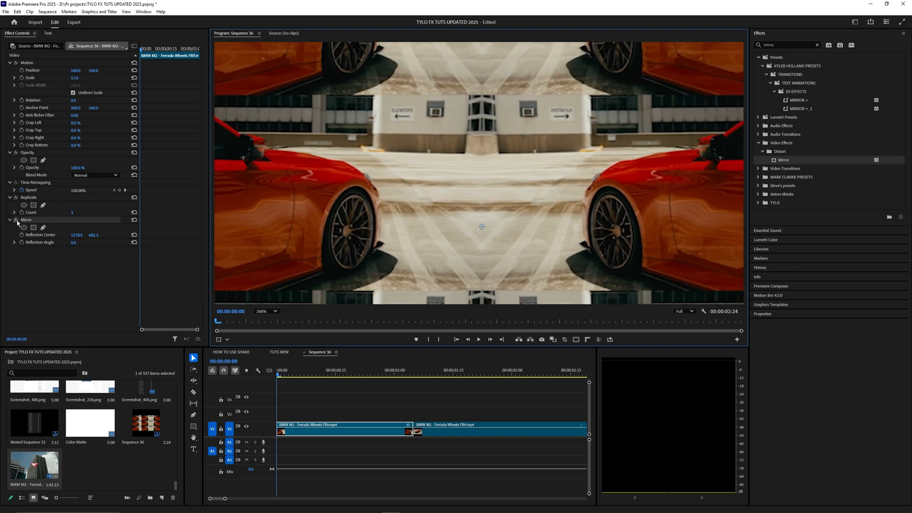
{"action": "left_click", "coordinate": [23, 220]}
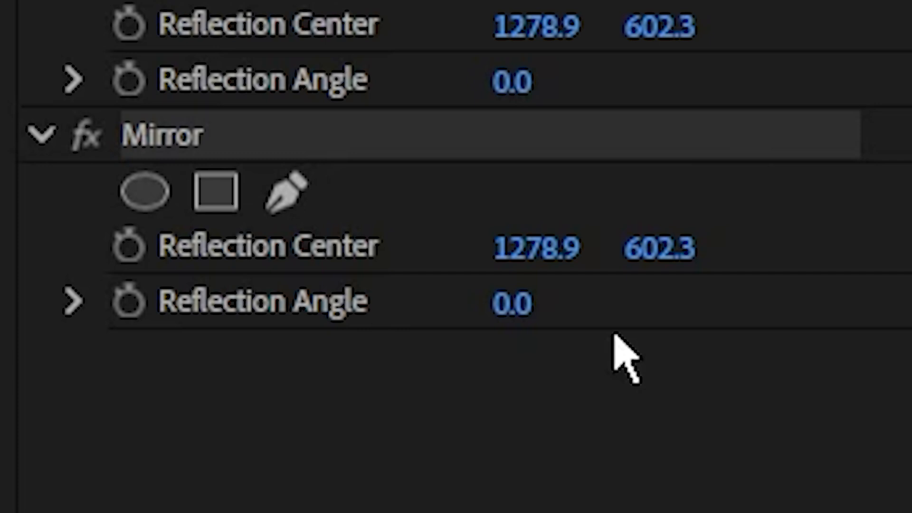
Adjust the second Mirror's reflection settings and set Transform Scale to 300.
{"action": "double_click", "coordinate": [512, 301]}
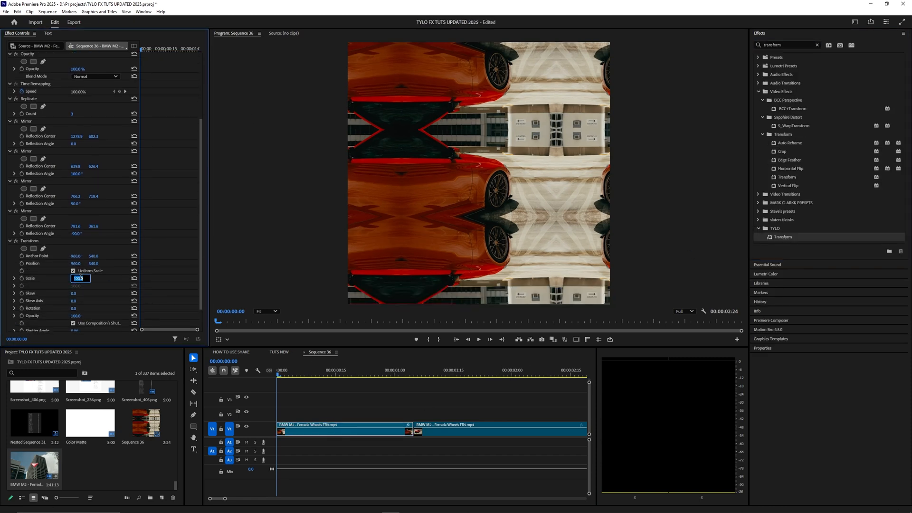
{"action": "type", "text": "300"}
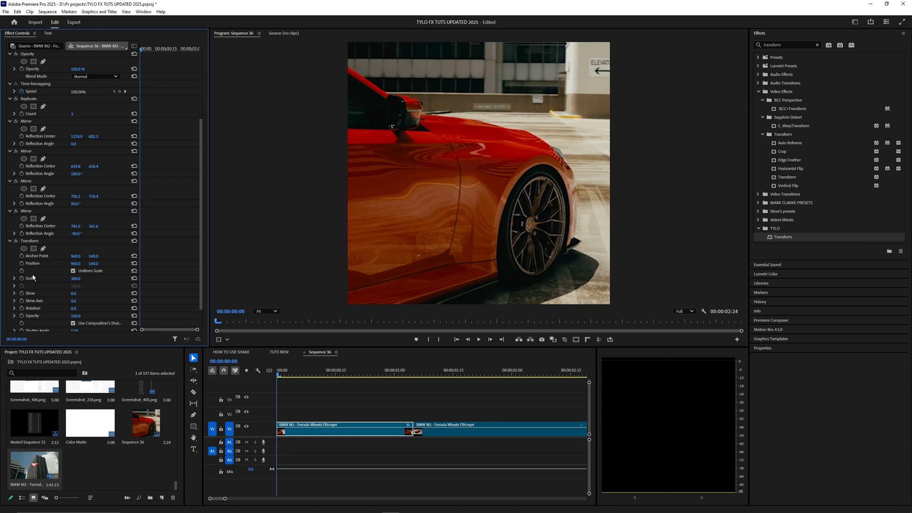
Scroll Effect Controls to the Transform effect scaled to 300.
{"action": "scroll", "scroll_direction": "down", "scroll_amount": 3}
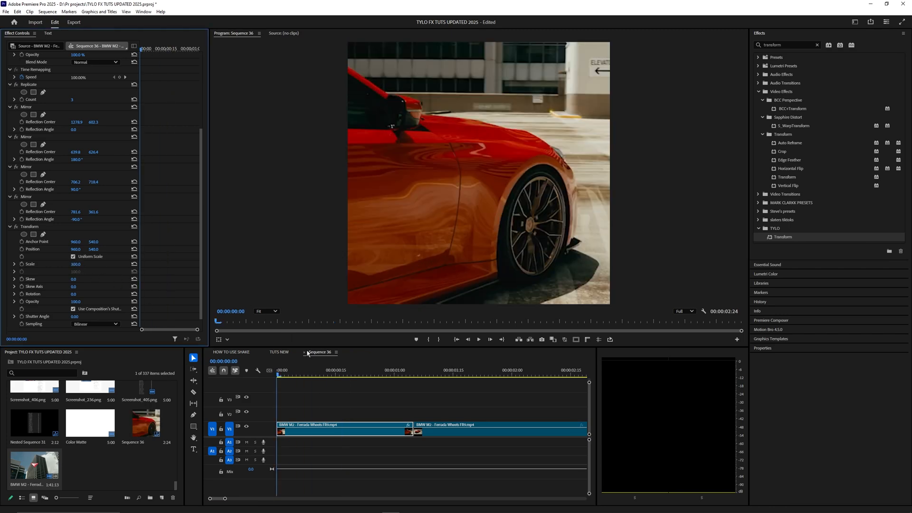
Bring up the sequence timeline to keyframe the Transform position slide.
{"action": "left_click", "coordinate": [359, 370]}
{"action": "type", "text": "motion"}
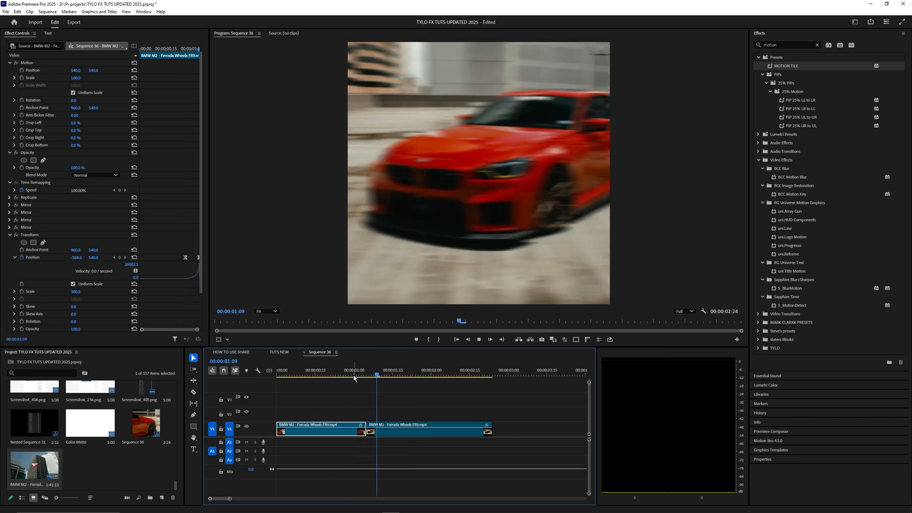
Save the selected Replicate, Mirror and Transform effects as a preset named MOTION TILE.
{"action": "left_click", "coordinate": [394, 376]}
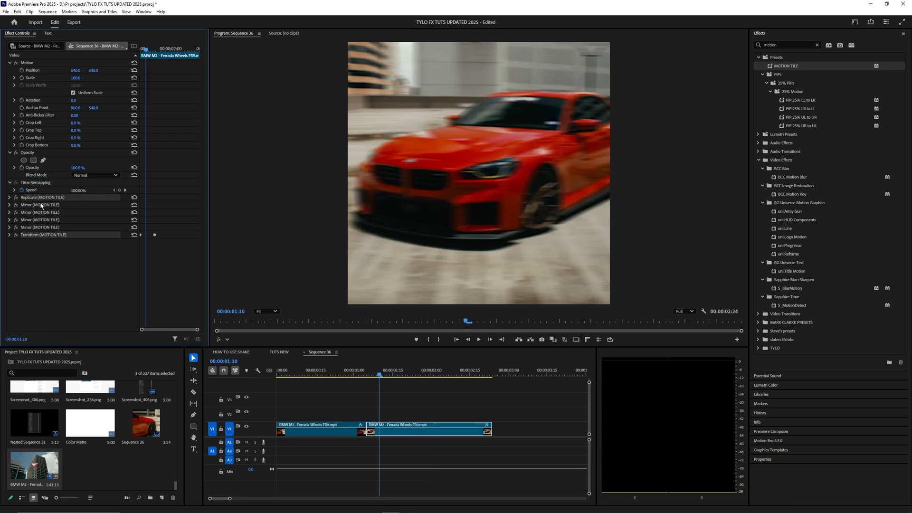
{"action": "right_click", "coordinate": [41, 212]}
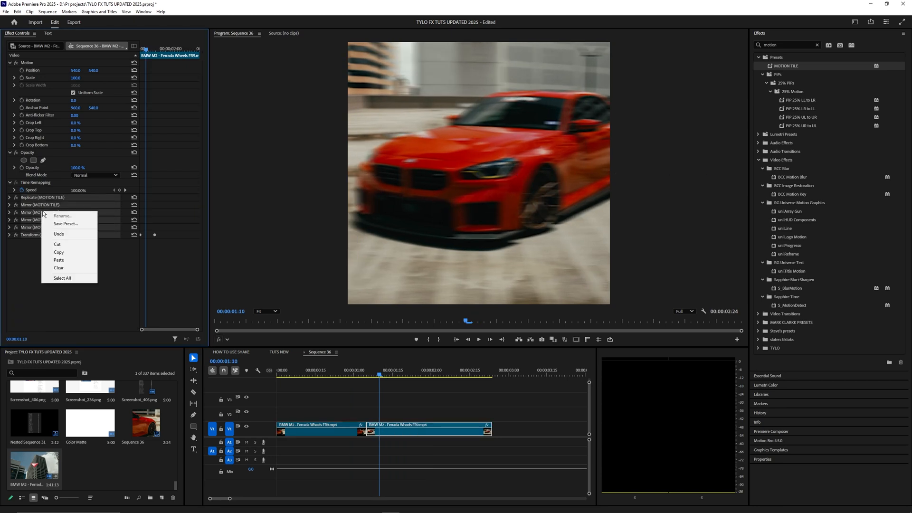
{"action": "left_click", "coordinate": [65, 224]}
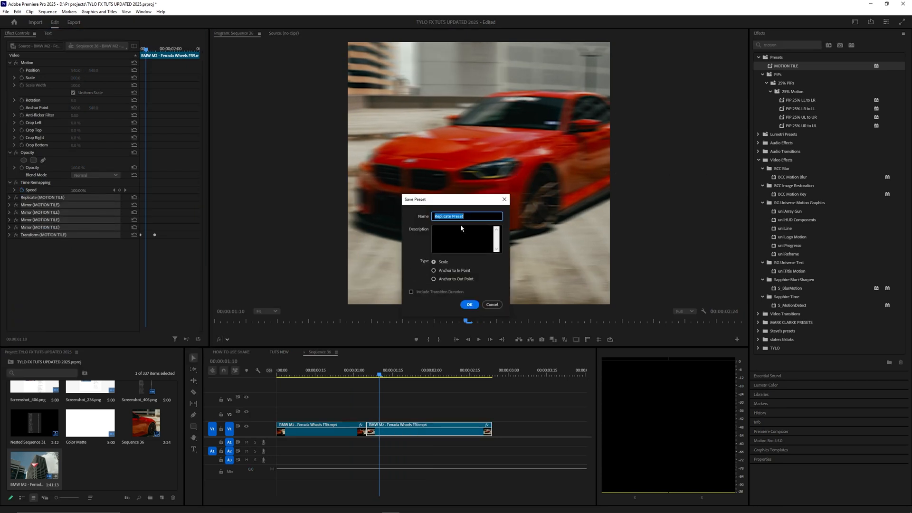
{"action": "left_click", "coordinate": [491, 304]}
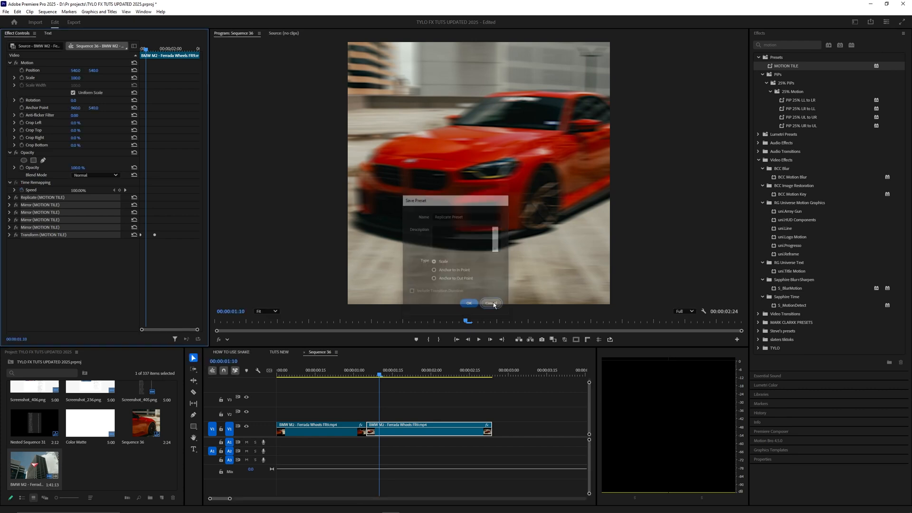
{"action": "left_click", "coordinate": [490, 302]}
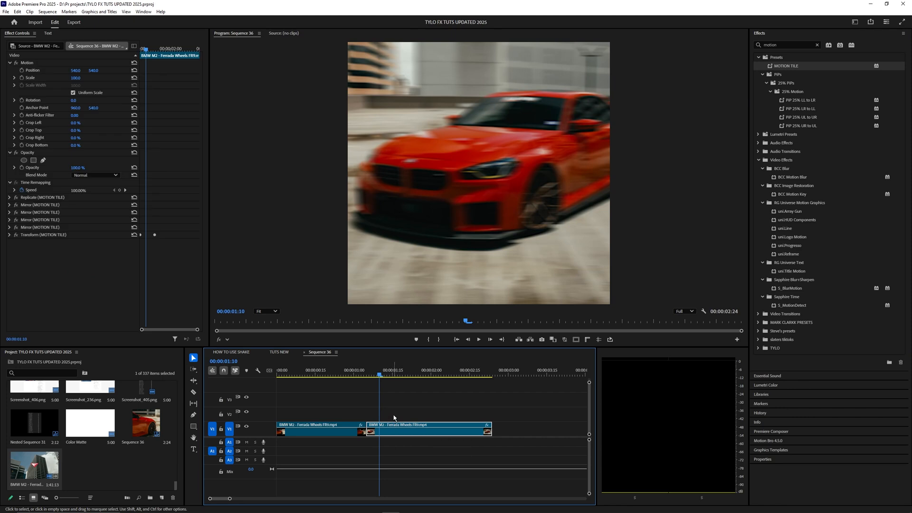
Move the playhead to the frame just after the transition to check the clip.
{"action": "left_click", "coordinate": [394, 374]}
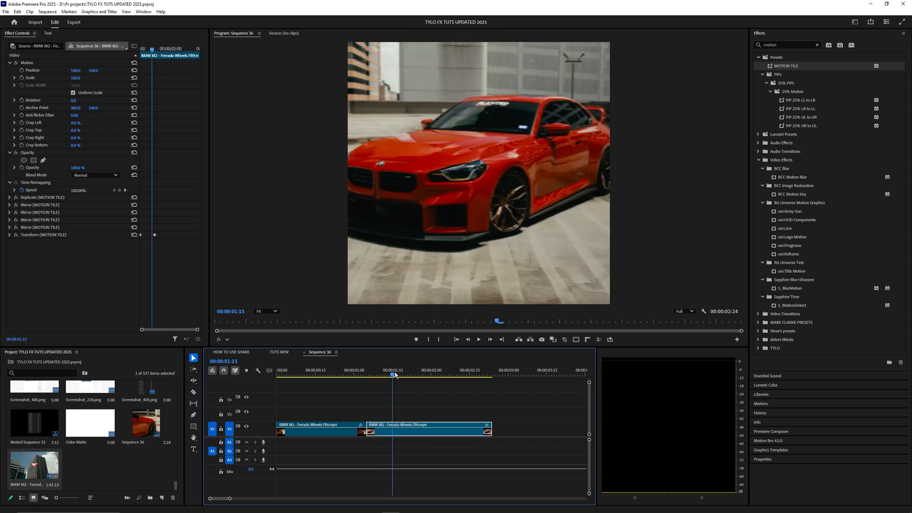